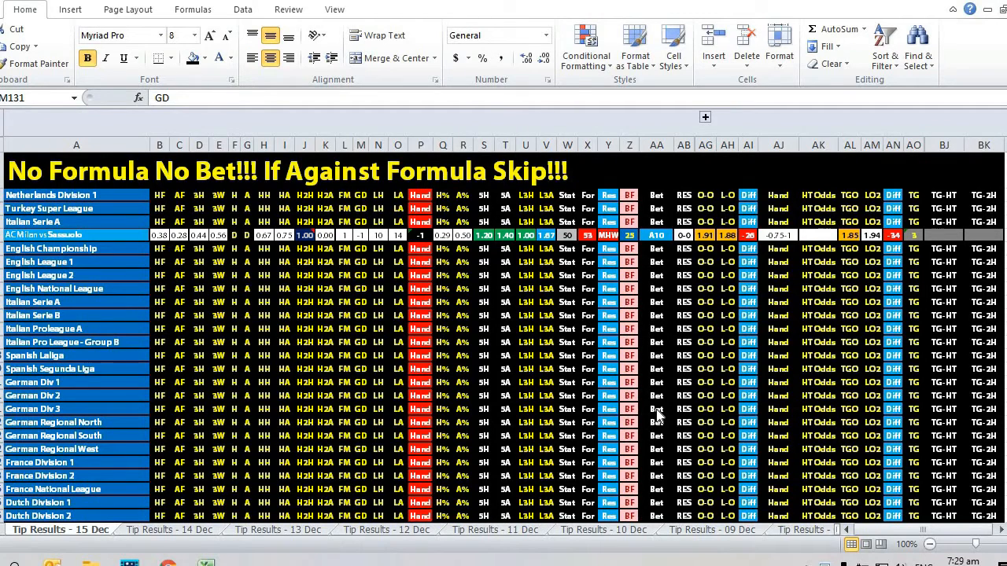
{"action": "mouse_move", "coordinate": [610, 348]}
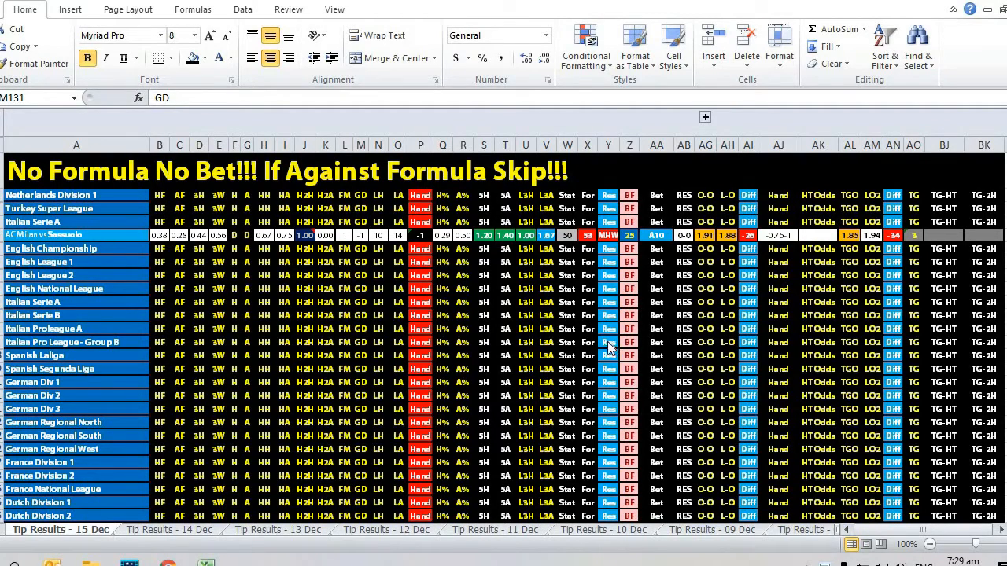
{"action": "mouse_move", "coordinate": [558, 314]}
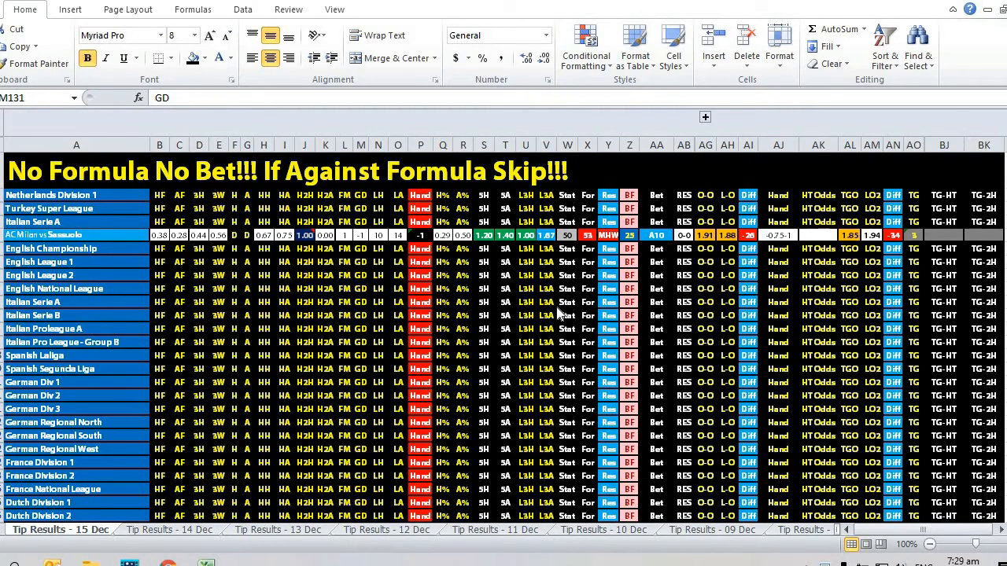
{"action": "mouse_move", "coordinate": [568, 323]}
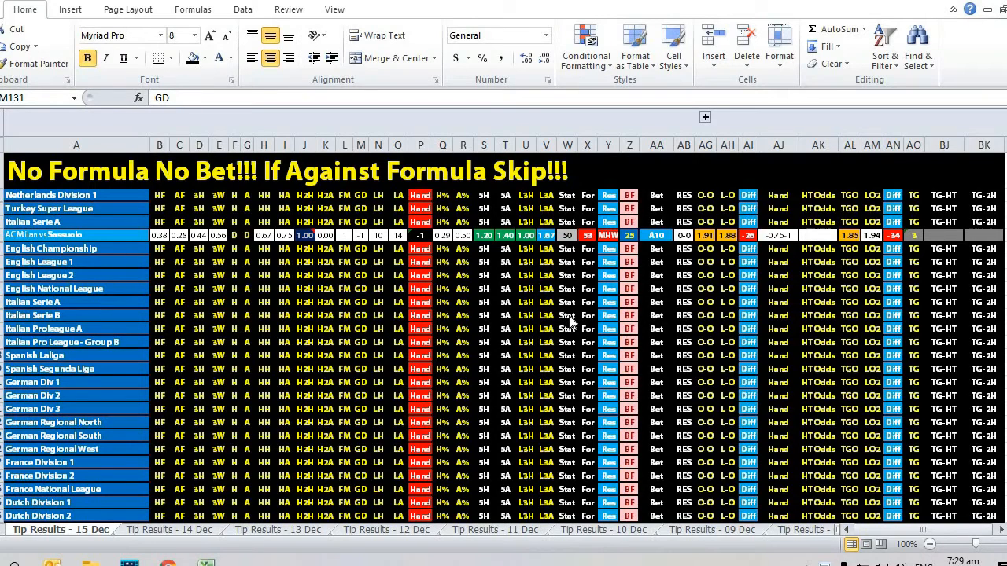
{"action": "mouse_move", "coordinate": [722, 293]}
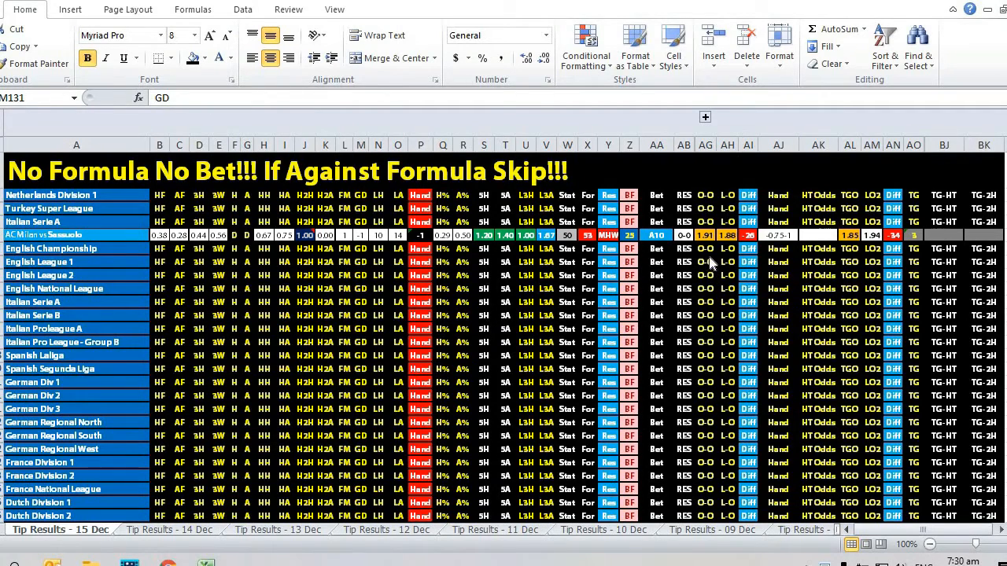
{"action": "mouse_move", "coordinate": [727, 259]}
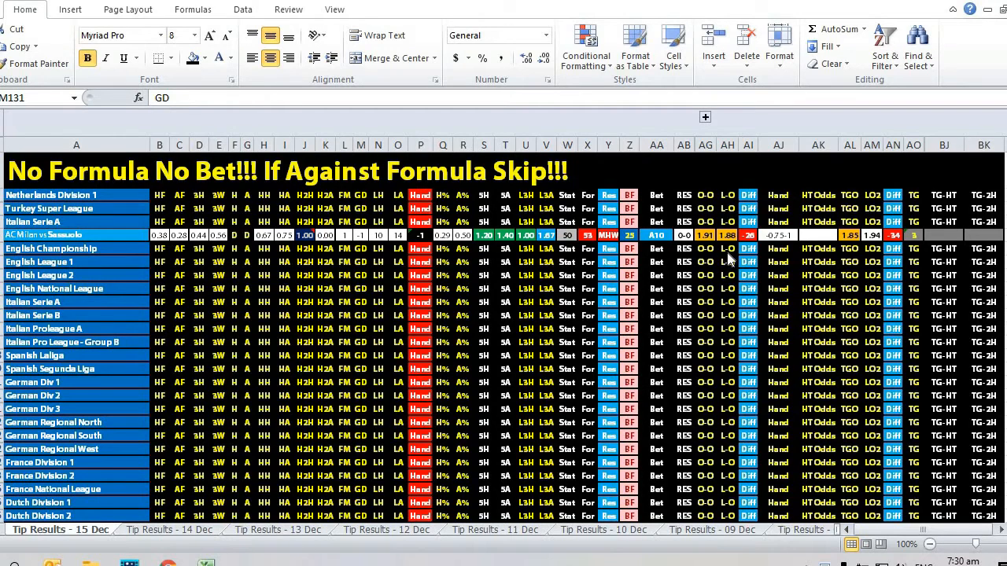
{"action": "mouse_move", "coordinate": [724, 263]}
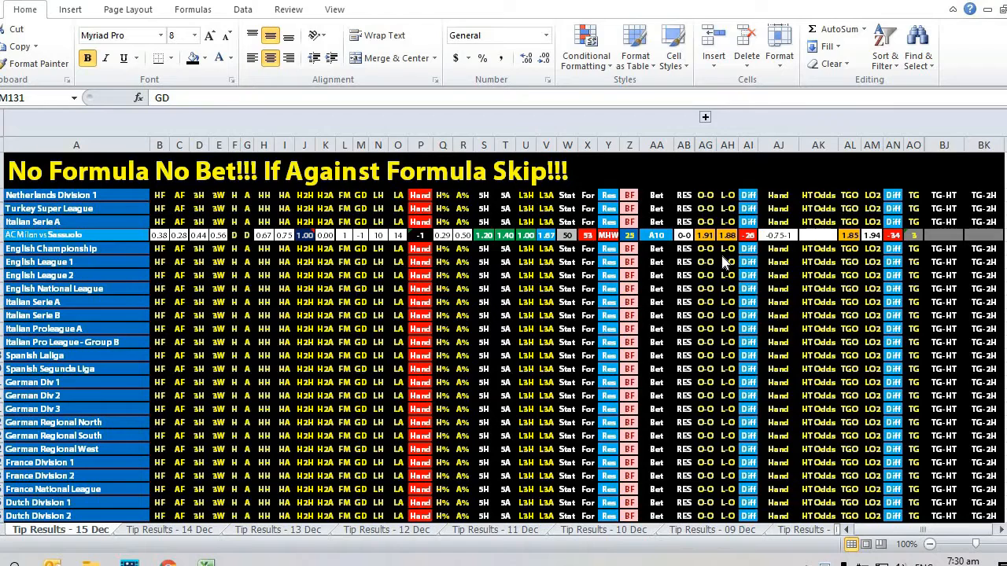
{"action": "mouse_move", "coordinate": [729, 266]}
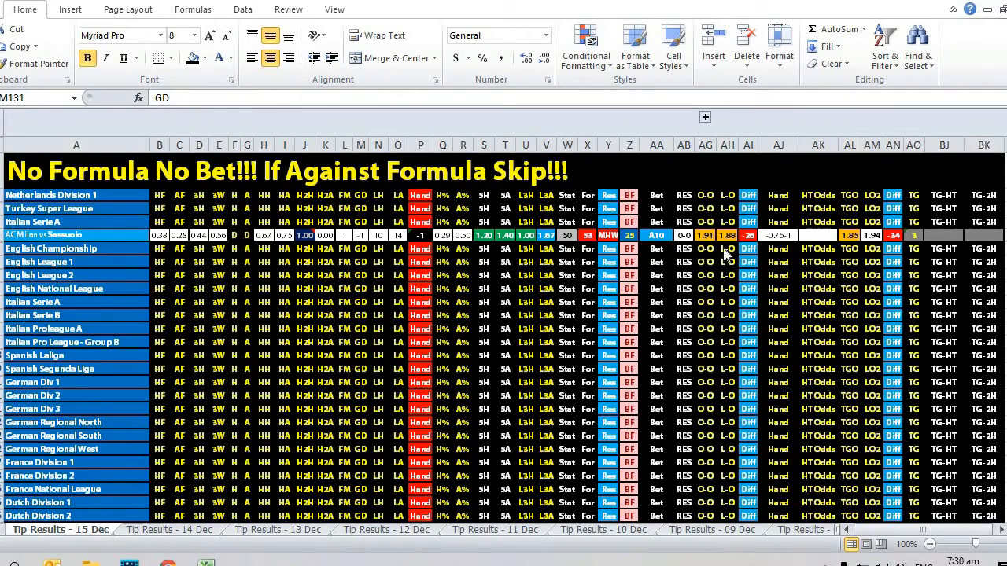
{"action": "mouse_move", "coordinate": [730, 261]}
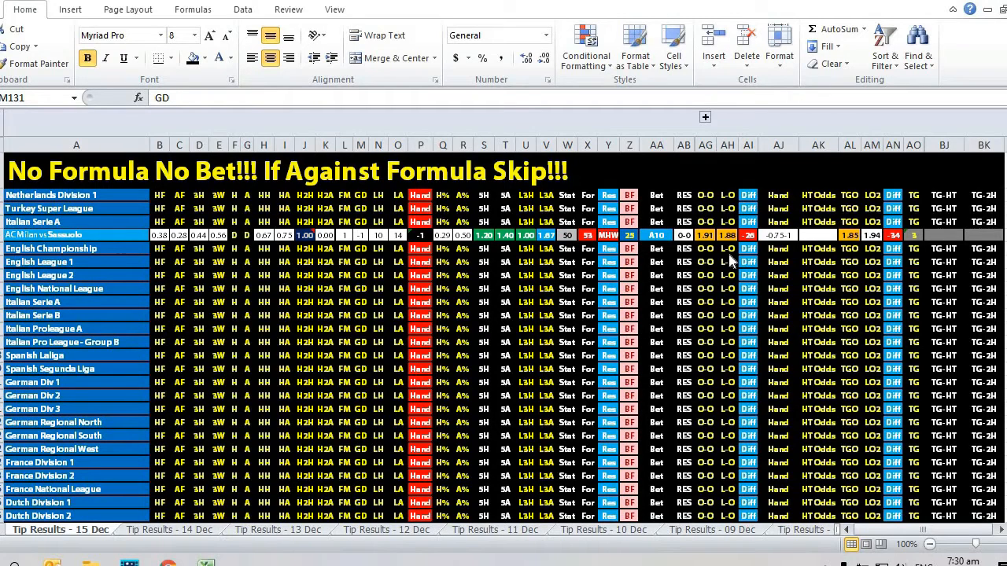
{"action": "mouse_move", "coordinate": [724, 283]}
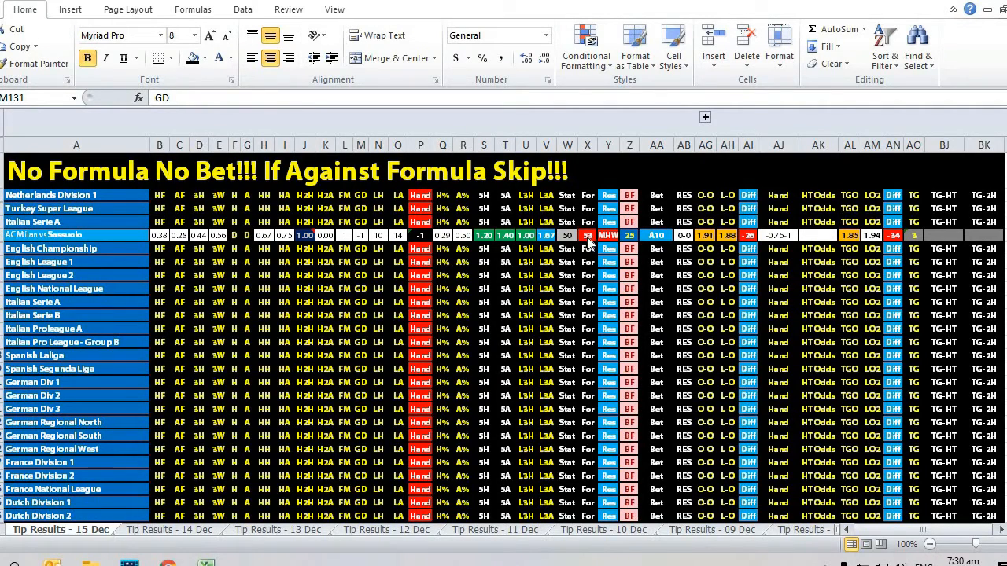
{"action": "mouse_move", "coordinate": [649, 254]}
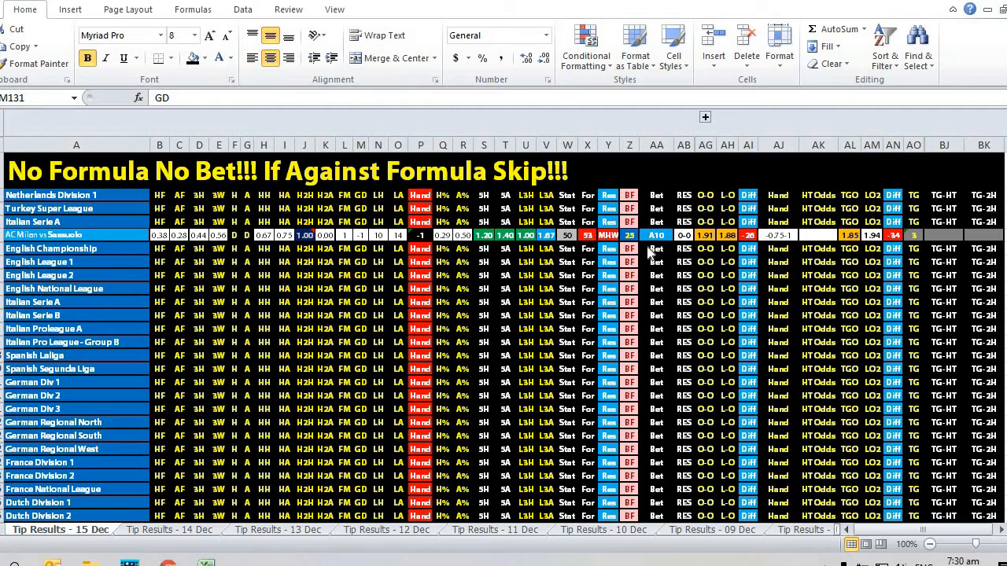
{"action": "mouse_move", "coordinate": [625, 240]}
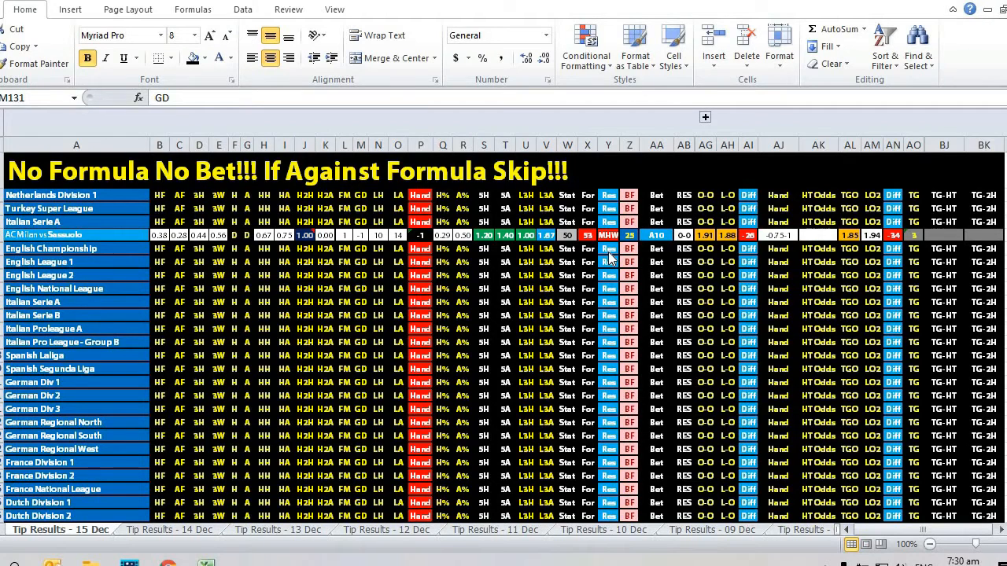
{"action": "mouse_move", "coordinate": [625, 260]}
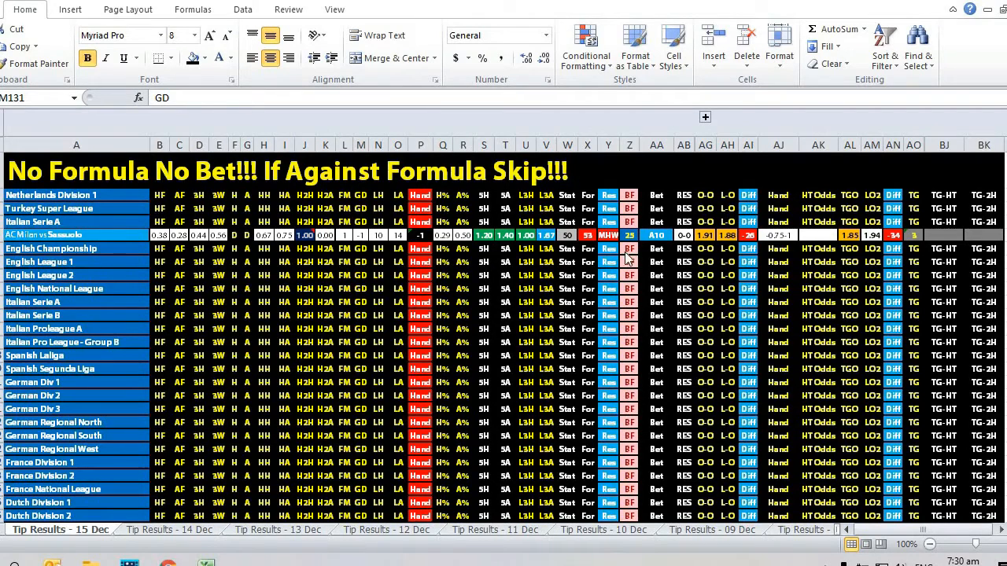
{"action": "mouse_move", "coordinate": [589, 242]}
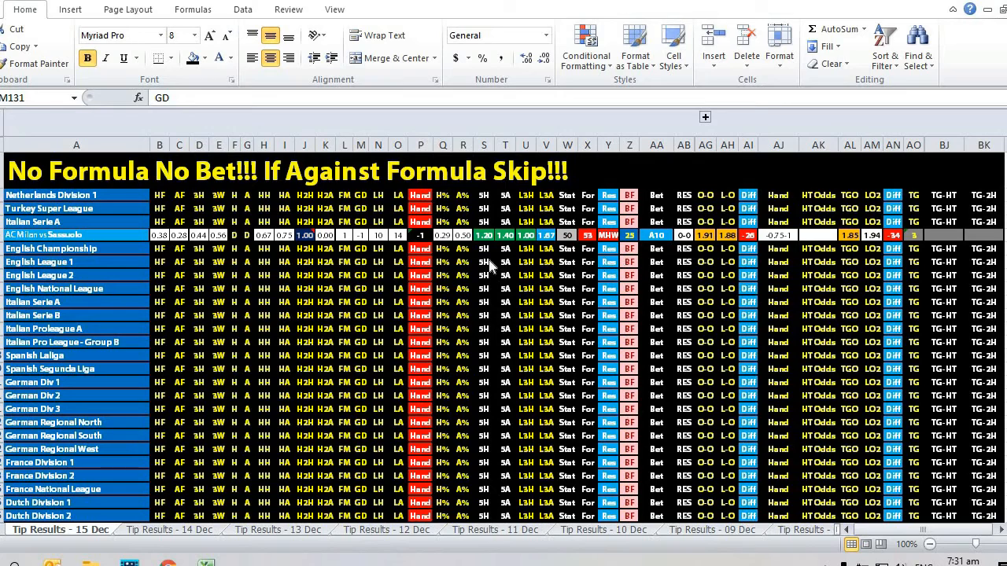
{"action": "mouse_move", "coordinate": [346, 260]}
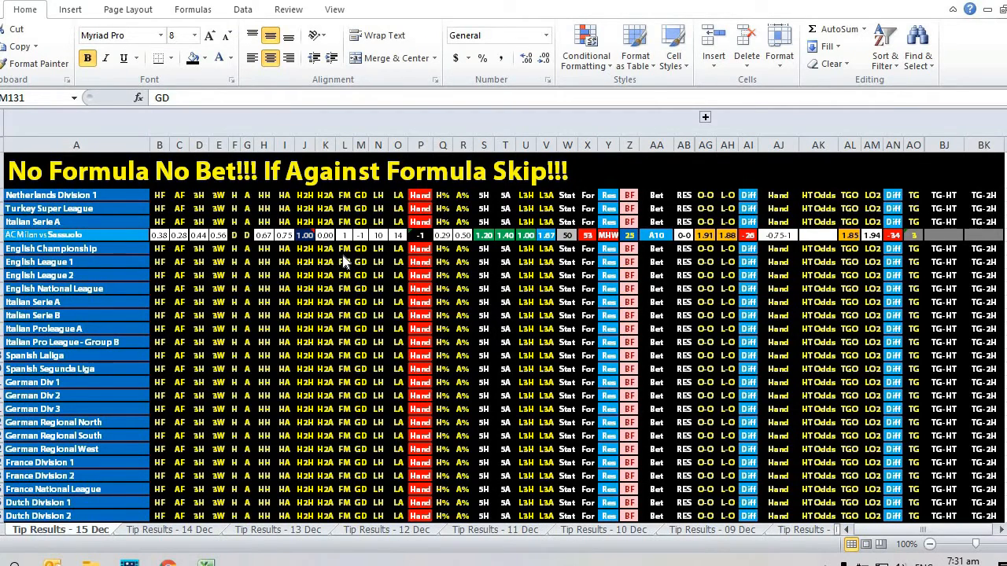
{"action": "mouse_move", "coordinate": [352, 261]}
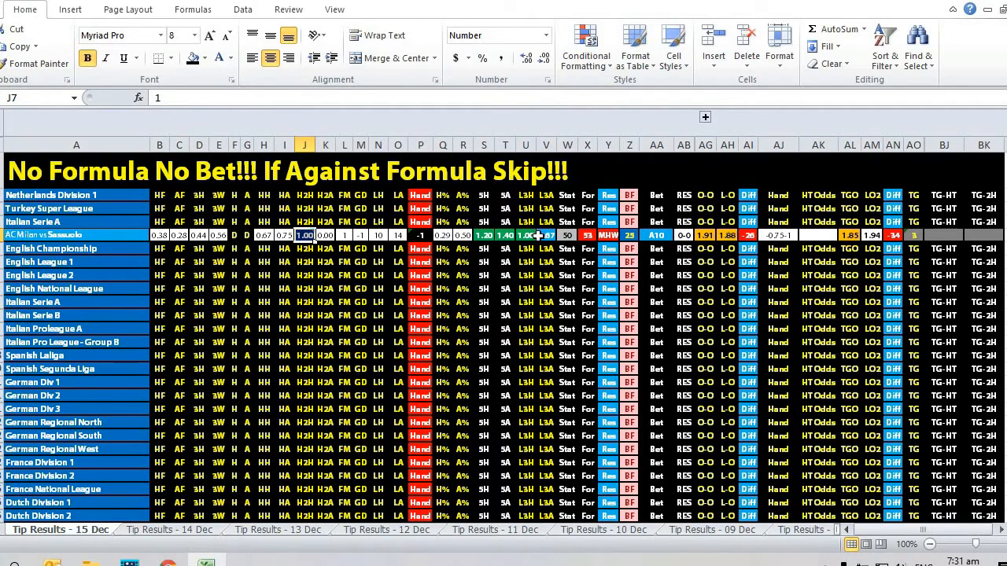
{"action": "left_click", "coordinate": [526, 235]}
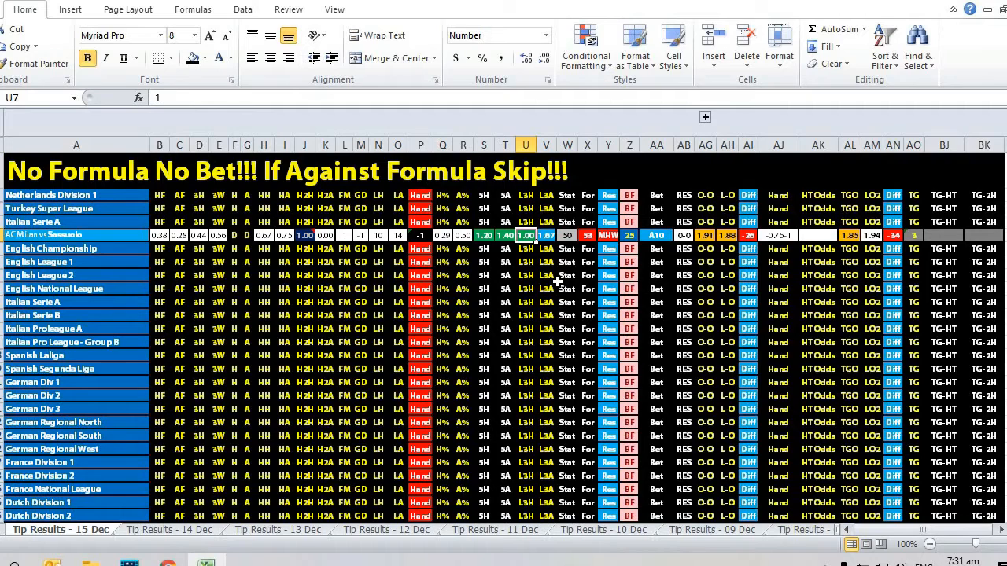
{"action": "mouse_move", "coordinate": [539, 275]}
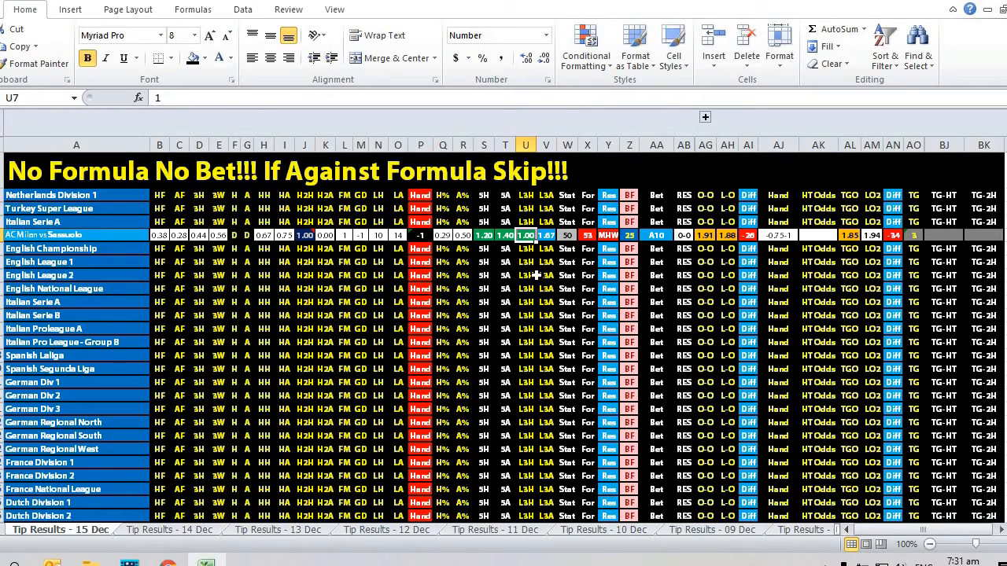
{"action": "mouse_move", "coordinate": [474, 270]}
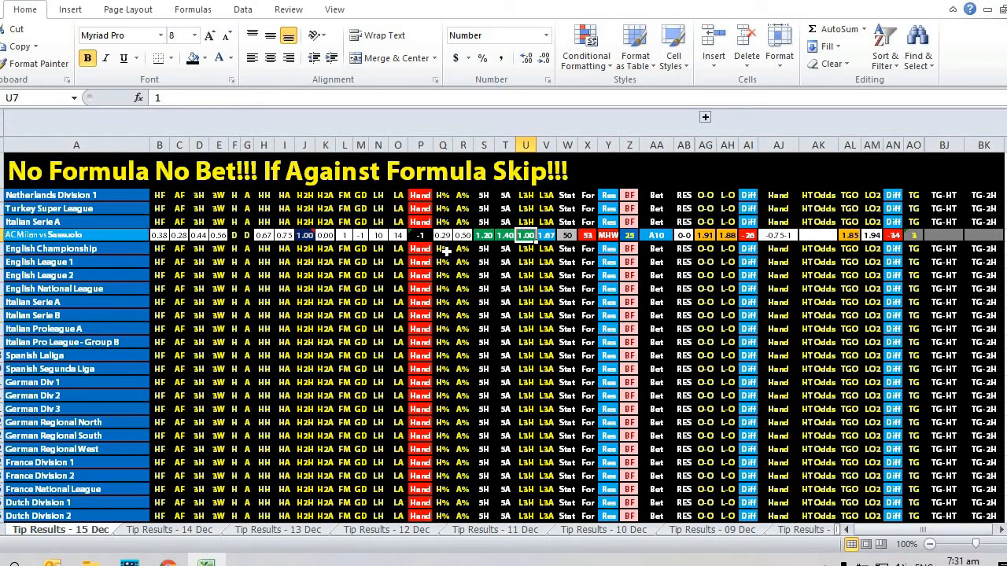
{"action": "mouse_move", "coordinate": [500, 284]}
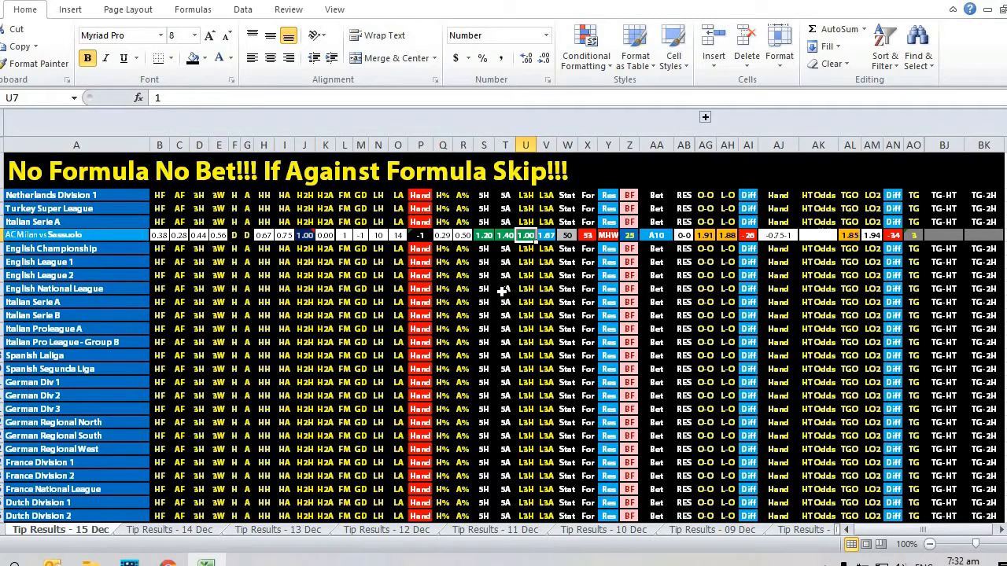
{"action": "mouse_move", "coordinate": [620, 250]}
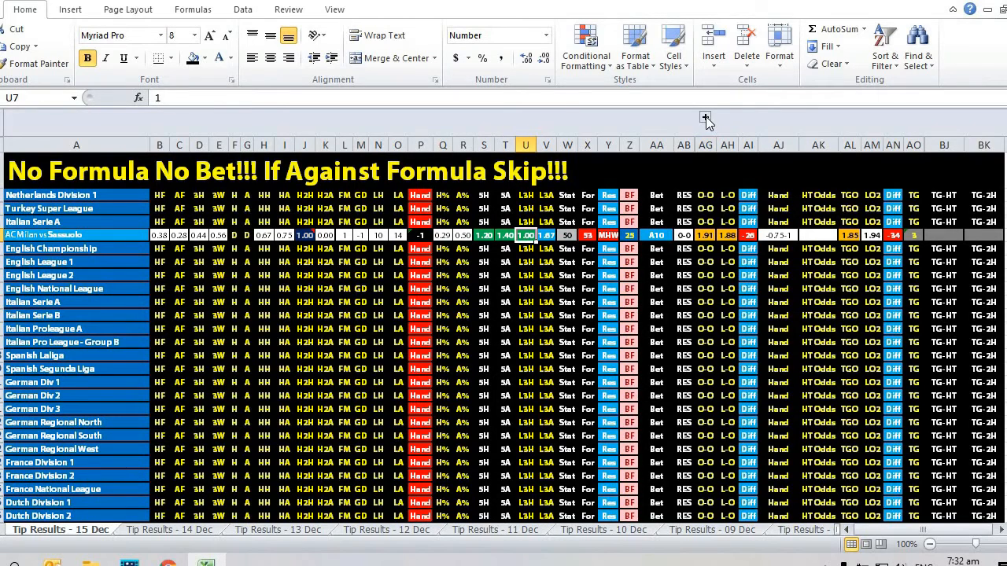
{"action": "scroll", "scroll_direction": "right", "scroll_amount": 3}
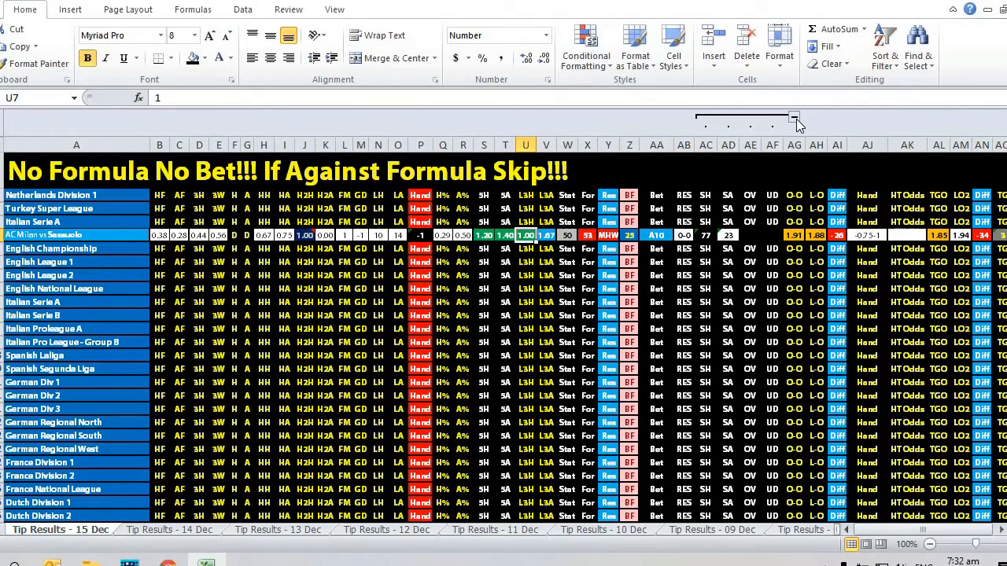
{"action": "left_click", "coordinate": [706, 328]}
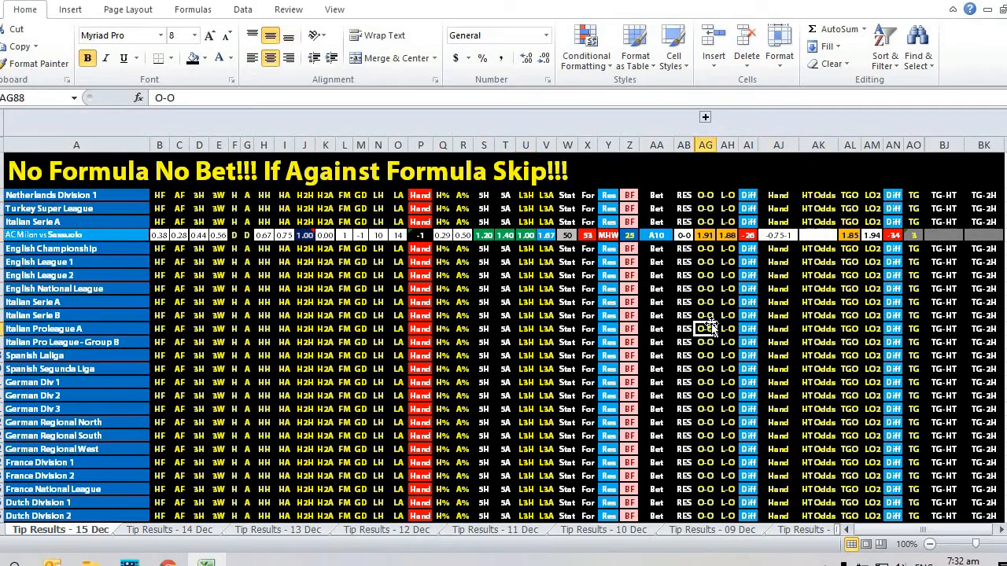